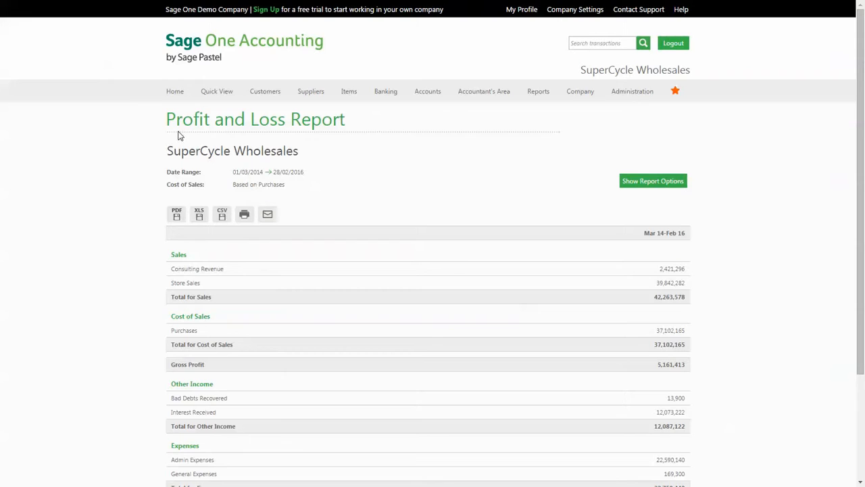
{"action": "mouse_move", "coordinate": [414, 130]}
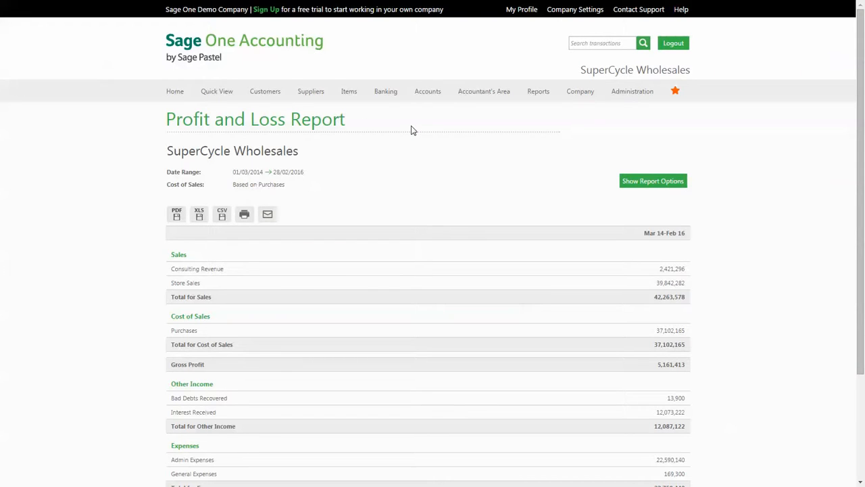
Refresh the Profit and Loss Report with Reporting Group Detail ticked and review the itemised expense lines
{"action": "scroll", "scroll_direction": "down", "scroll_amount": 3}
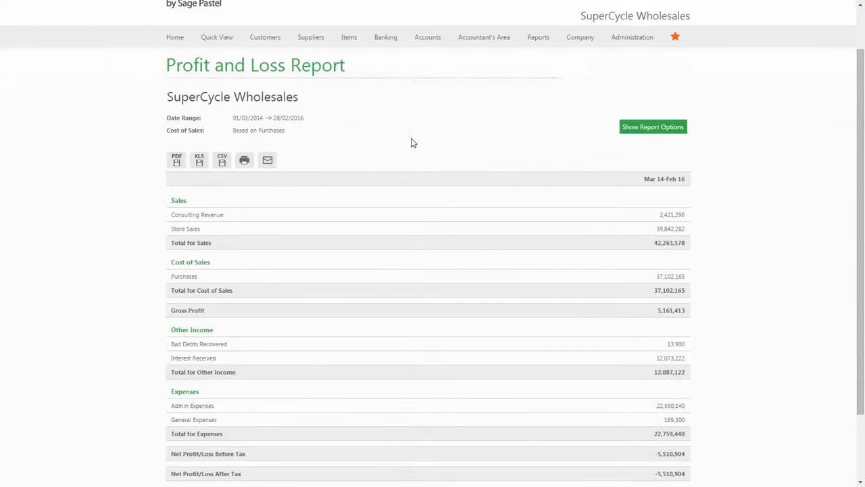
{"action": "scroll", "scroll_direction": "down", "scroll_amount": 3}
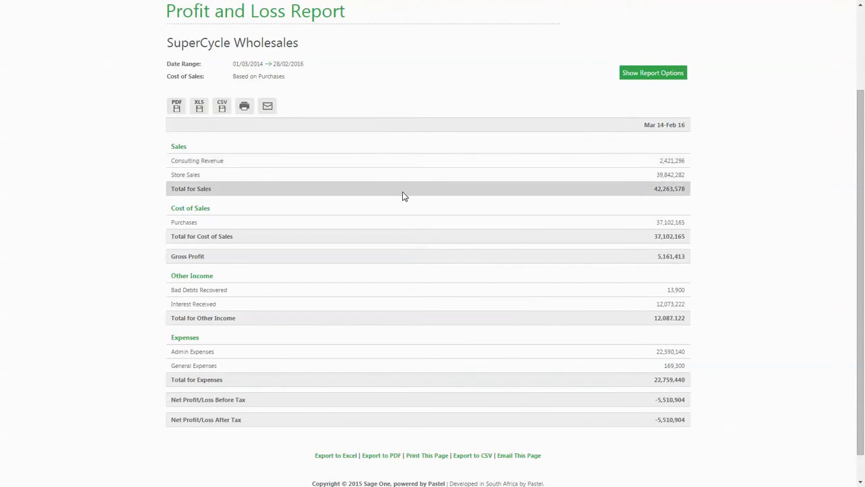
{"action": "mouse_move", "coordinate": [378, 318]}
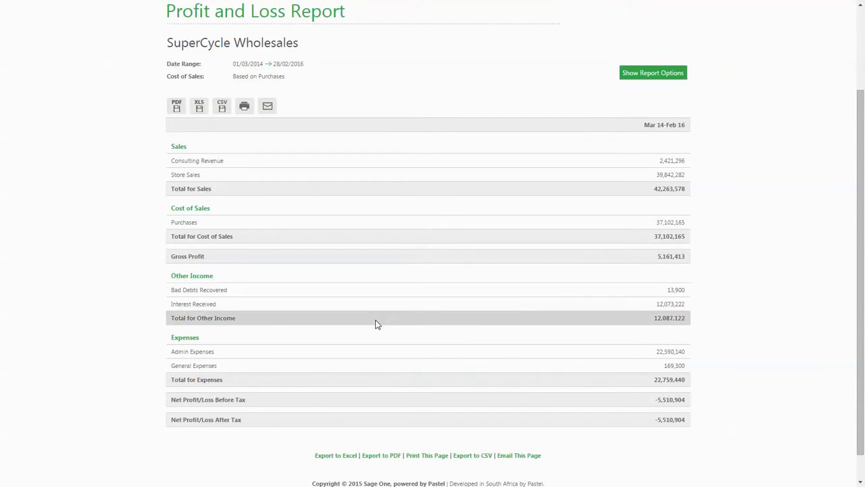
{"action": "mouse_move", "coordinate": [169, 358]}
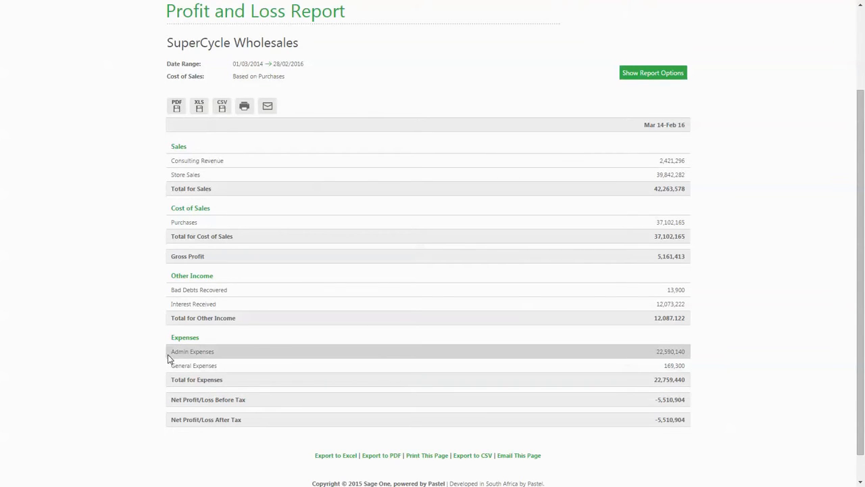
{"action": "scroll", "scroll_direction": "up", "scroll_amount": 3}
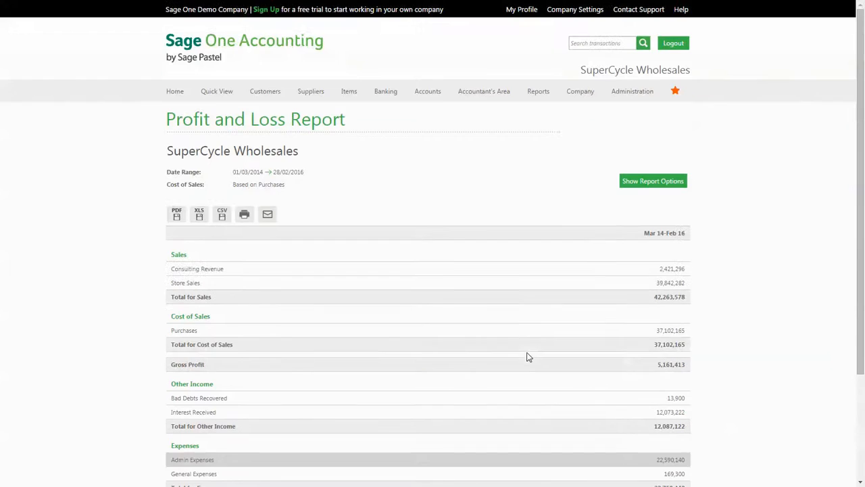
{"action": "left_click", "coordinate": [651, 181]}
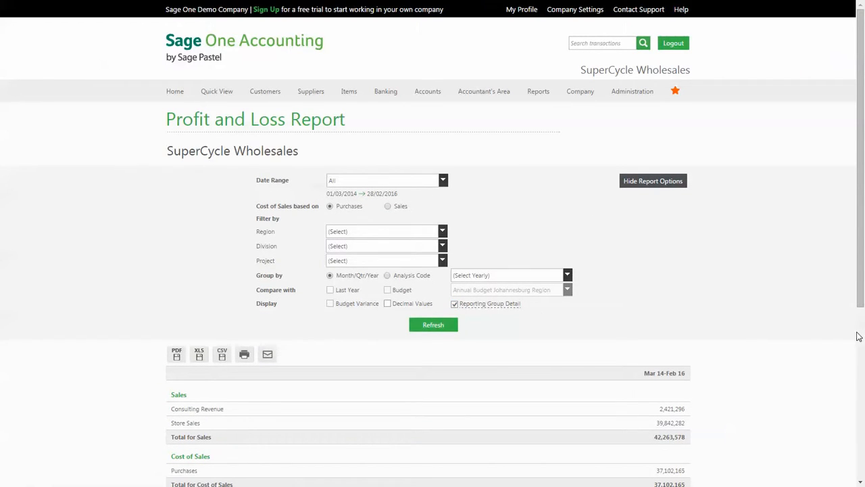
{"action": "mouse_move", "coordinate": [858, 338]}
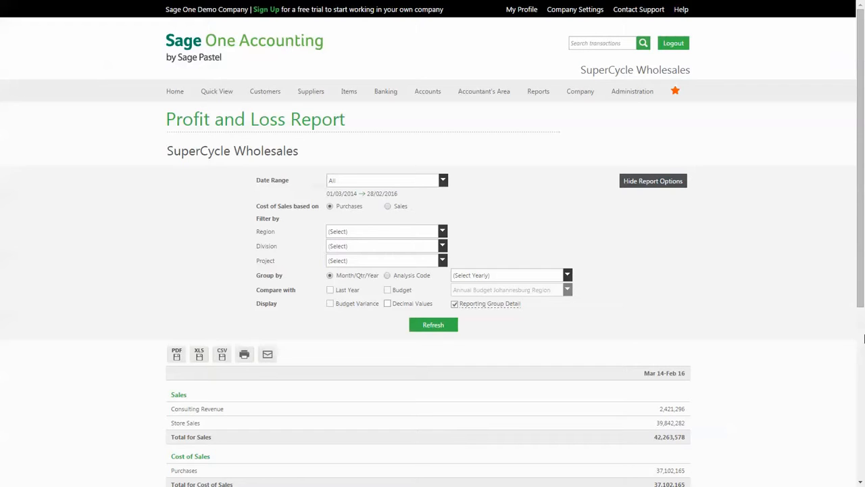
{"action": "left_click", "coordinate": [651, 181]}
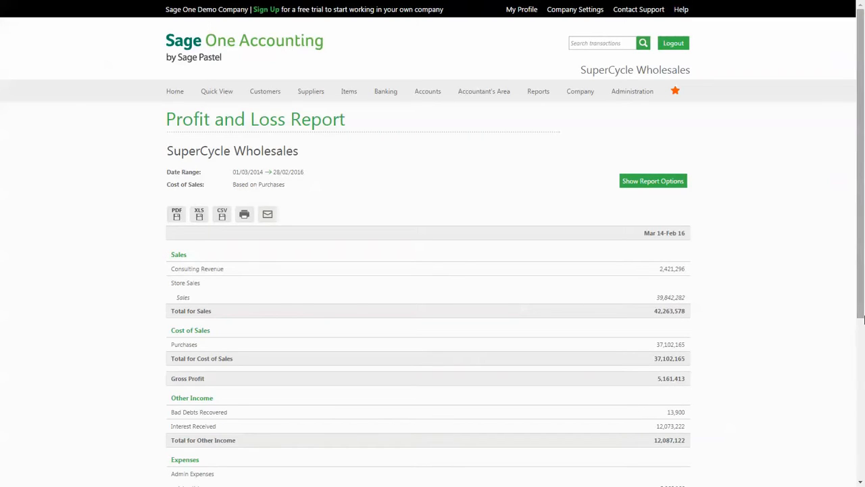
{"action": "scroll", "scroll_direction": "down", "scroll_amount": 3}
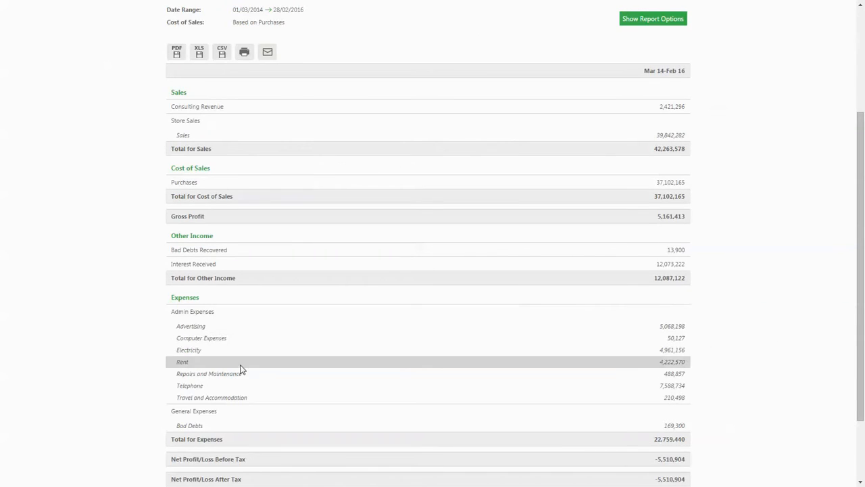
{"action": "mouse_move", "coordinate": [365, 306]}
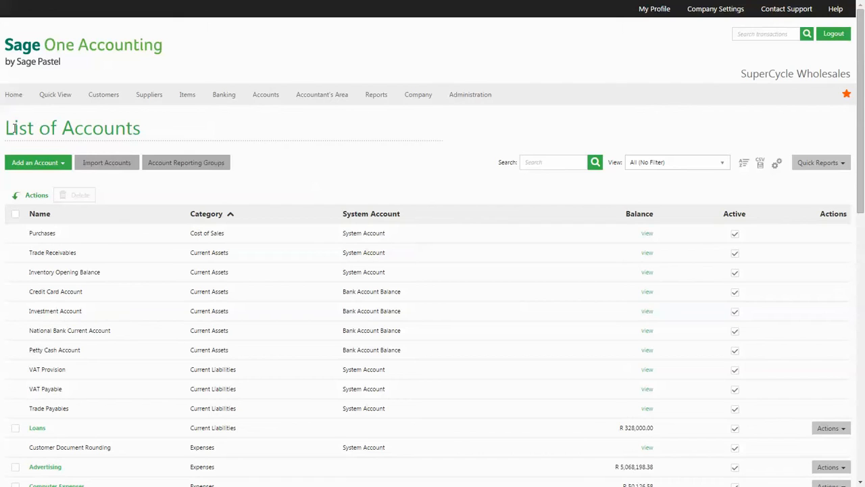
{"action": "mouse_move", "coordinate": [161, 176]}
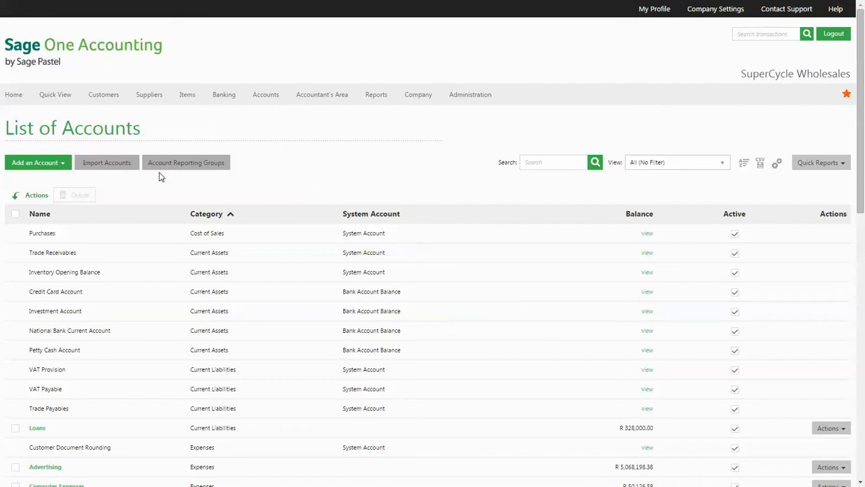
{"action": "mouse_move", "coordinate": [205, 170]}
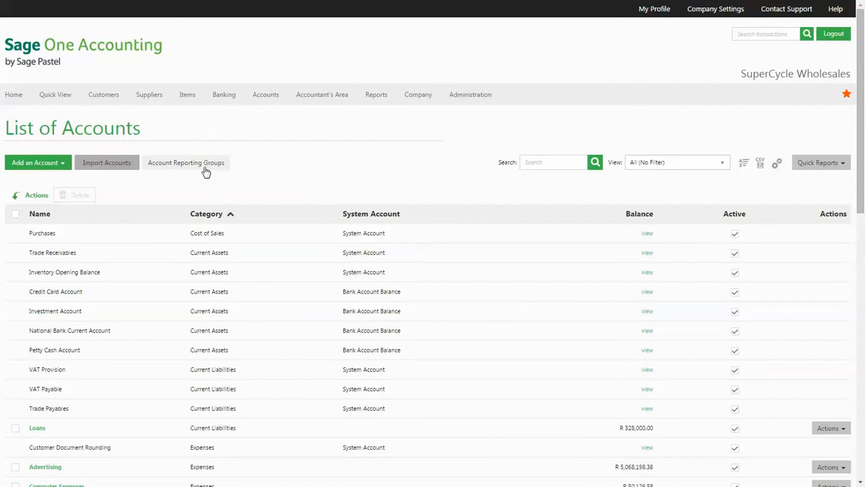
Navigate from the Accounts menu to the Account Reporting Groups page
{"action": "left_click", "coordinate": [265, 94]}
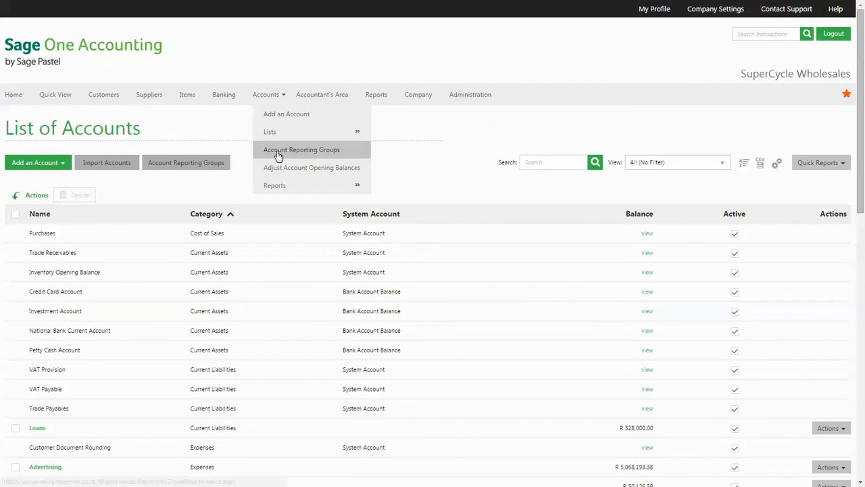
{"action": "left_click", "coordinate": [302, 148]}
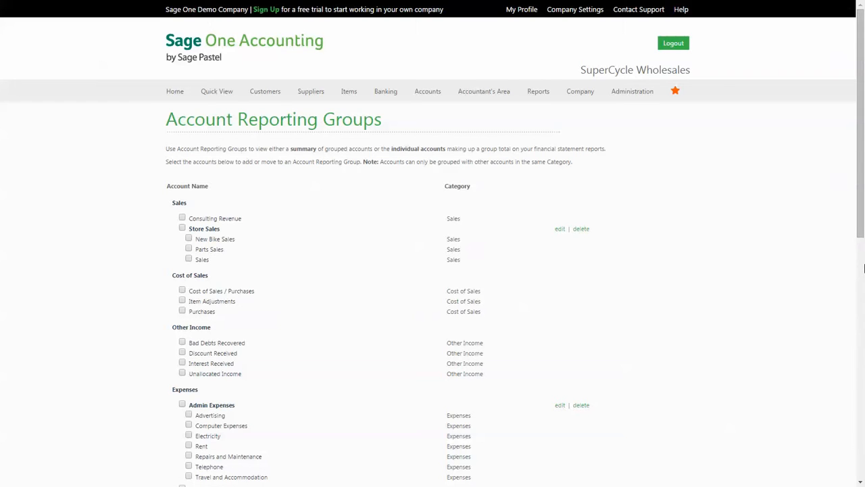
Delete the General Expenses reporting group and confirm with Yes
{"action": "scroll", "scroll_direction": "down", "scroll_amount": 3}
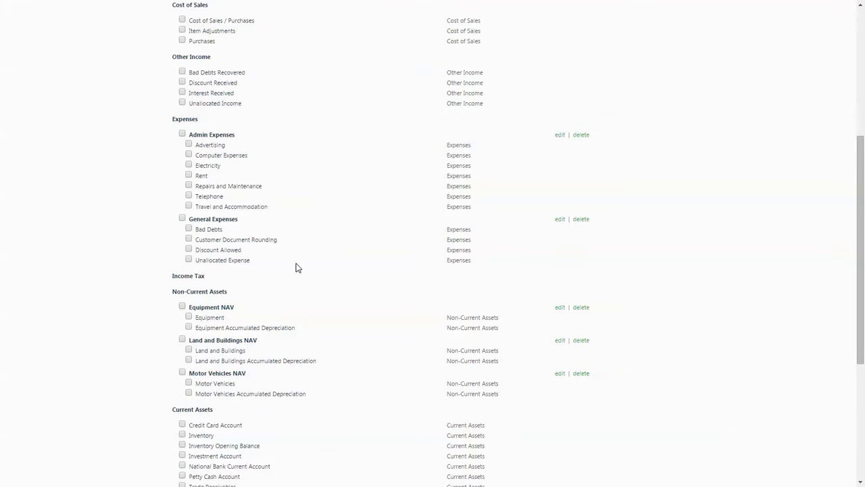
{"action": "scroll", "scroll_direction": "up", "scroll_amount": 3}
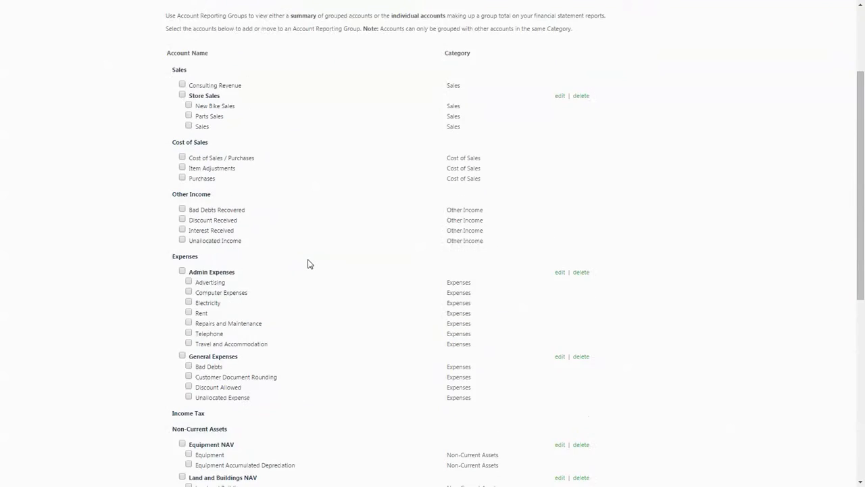
{"action": "scroll", "scroll_direction": "up", "scroll_amount": 3}
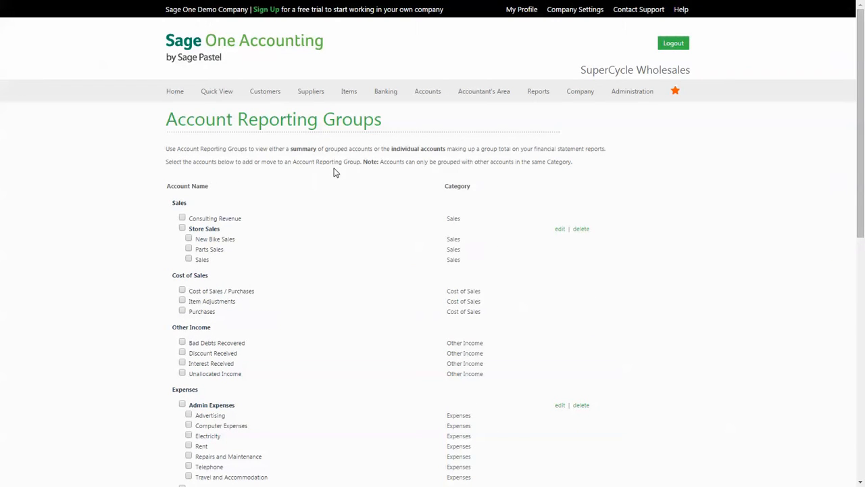
{"action": "scroll", "scroll_direction": "down", "scroll_amount": 3}
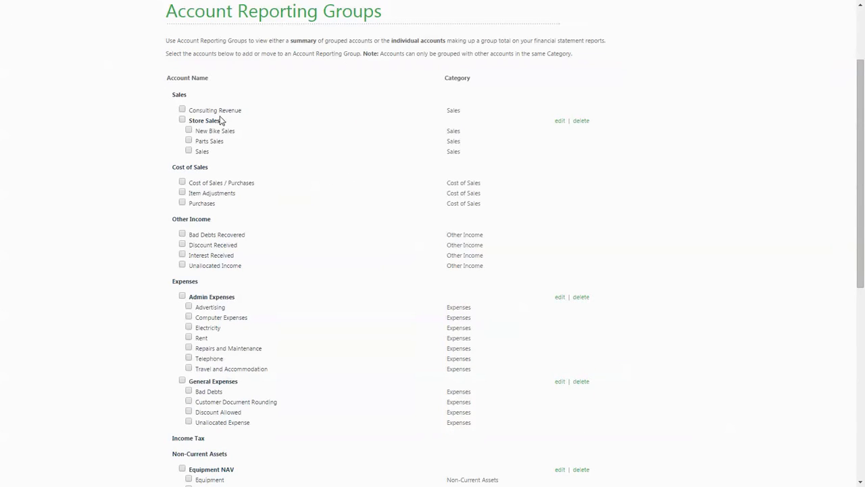
{"action": "mouse_move", "coordinate": [204, 150]}
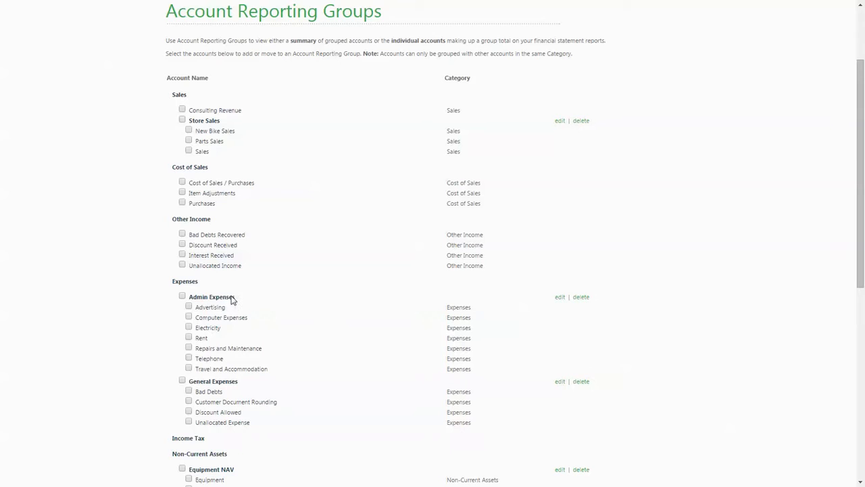
{"action": "mouse_move", "coordinate": [262, 351]}
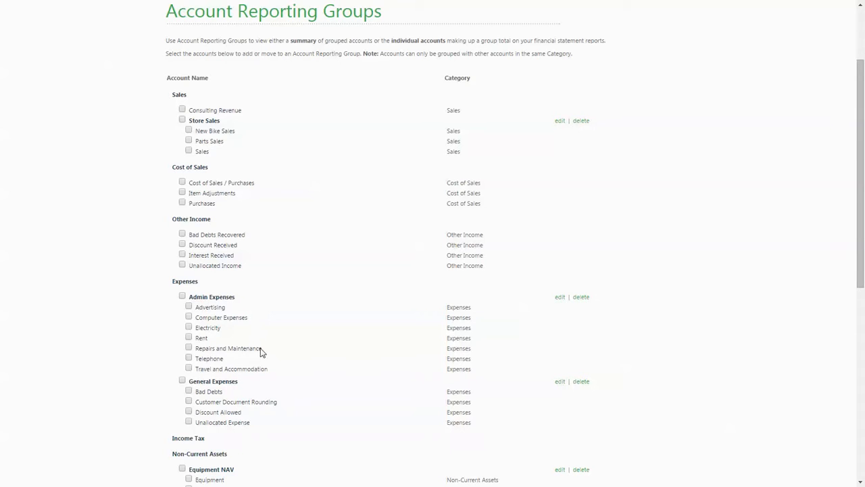
{"action": "scroll", "scroll_direction": "down", "scroll_amount": 3}
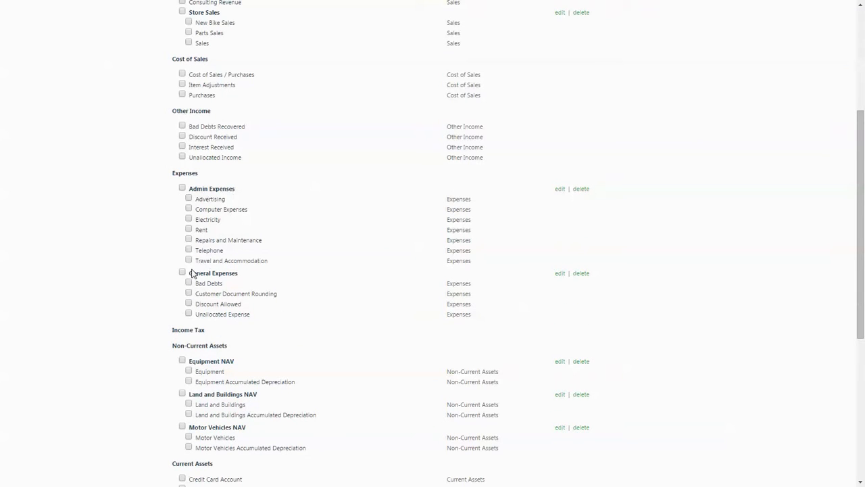
{"action": "scroll", "scroll_direction": "down", "scroll_amount": 3}
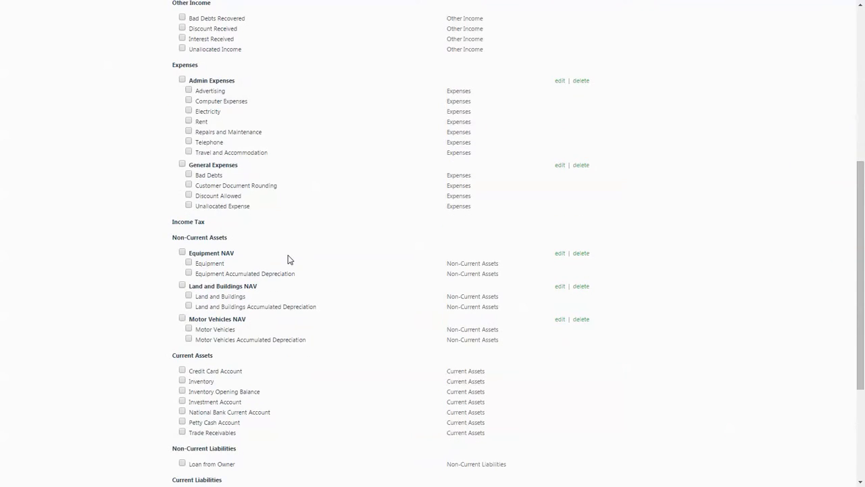
{"action": "mouse_move", "coordinate": [273, 250]}
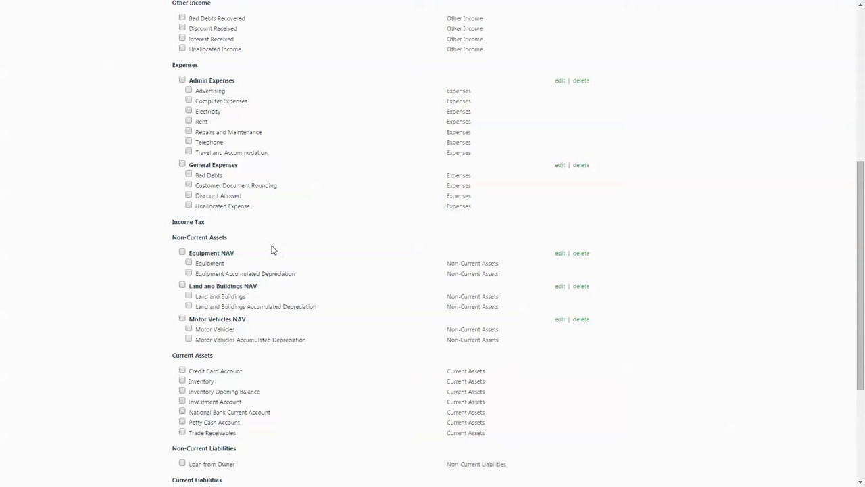
{"action": "scroll", "scroll_direction": "up", "scroll_amount": 3}
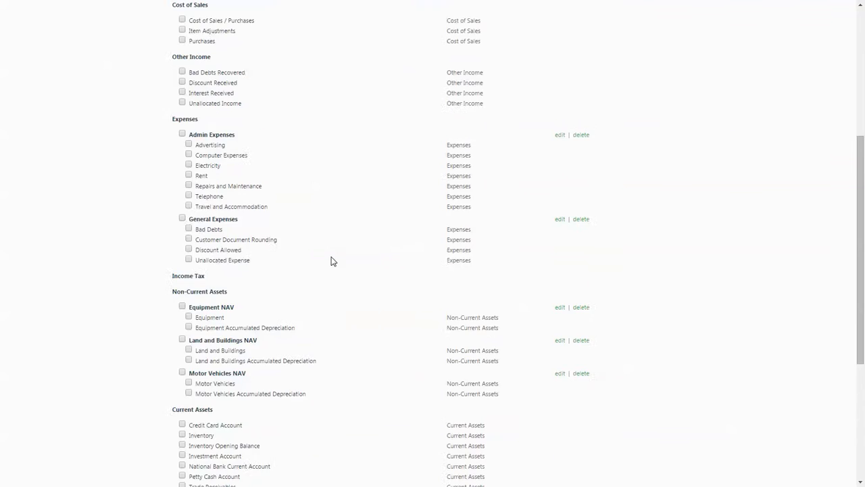
{"action": "scroll", "scroll_direction": "up", "scroll_amount": 3}
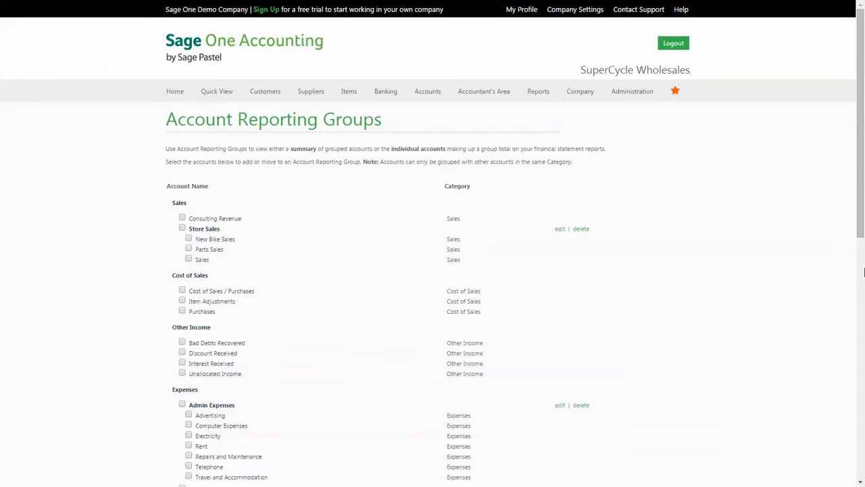
{"action": "mouse_move", "coordinate": [584, 276]}
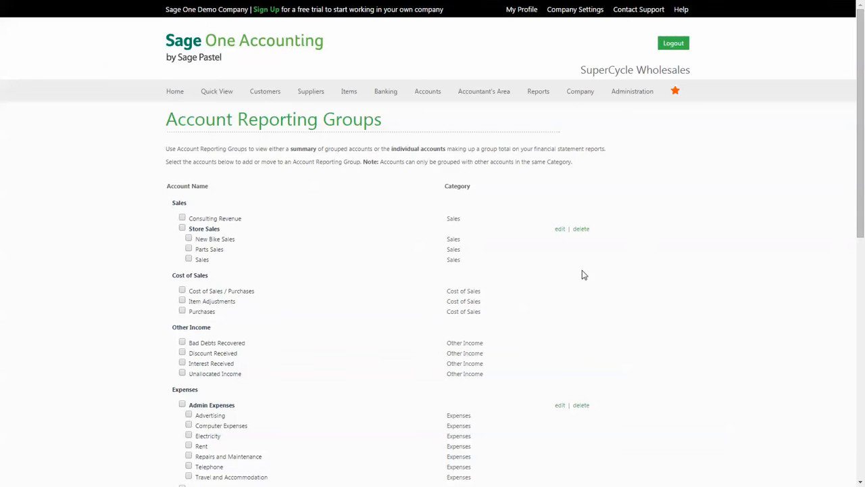
{"action": "mouse_move", "coordinate": [557, 230]}
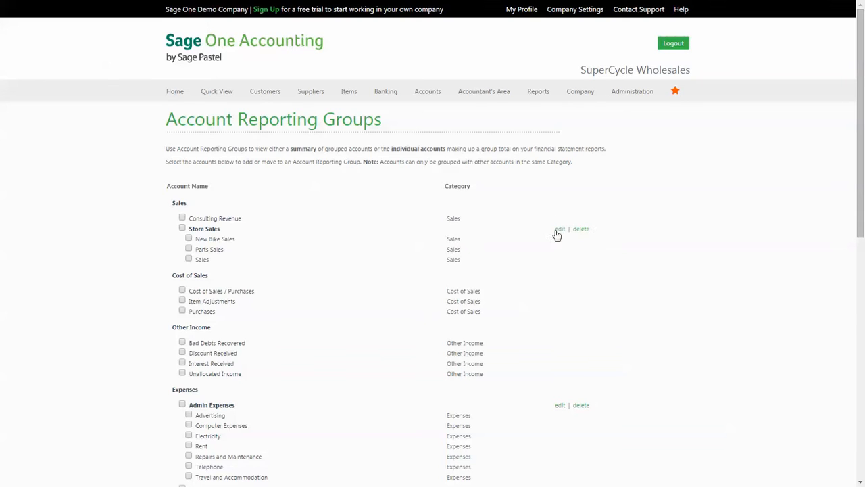
{"action": "mouse_move", "coordinate": [578, 351]}
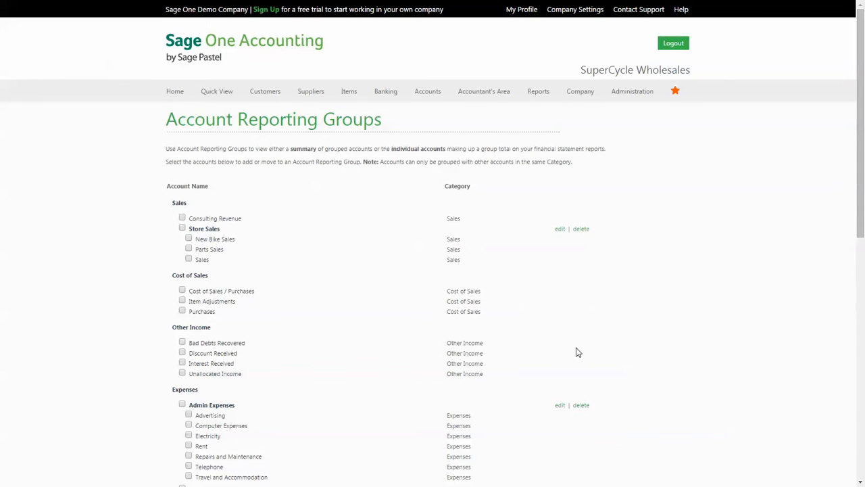
{"action": "scroll", "scroll_direction": "down", "scroll_amount": 3}
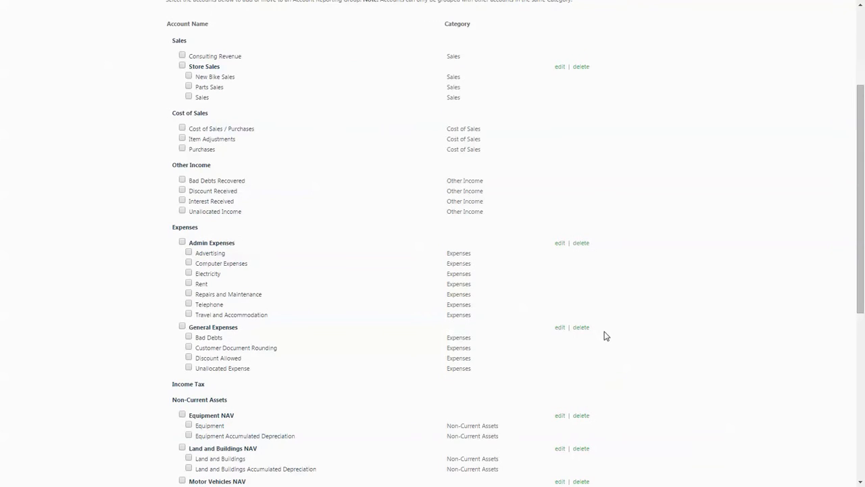
{"action": "mouse_move", "coordinate": [588, 319]}
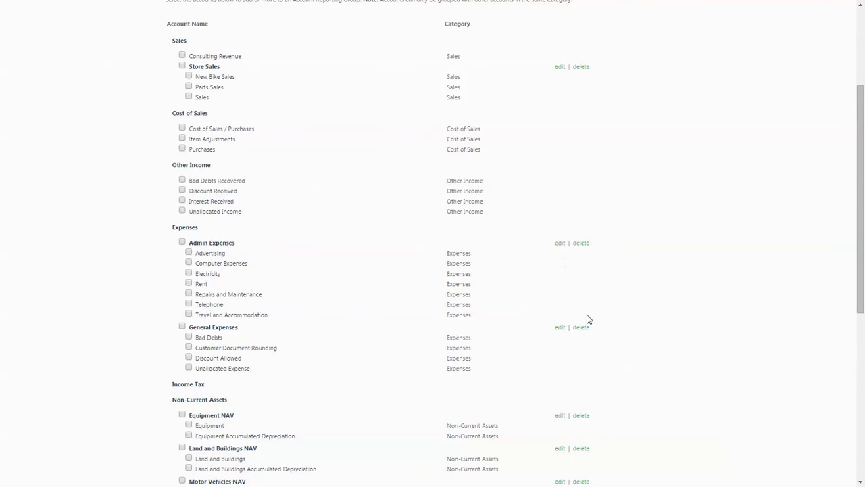
{"action": "mouse_move", "coordinate": [557, 405]}
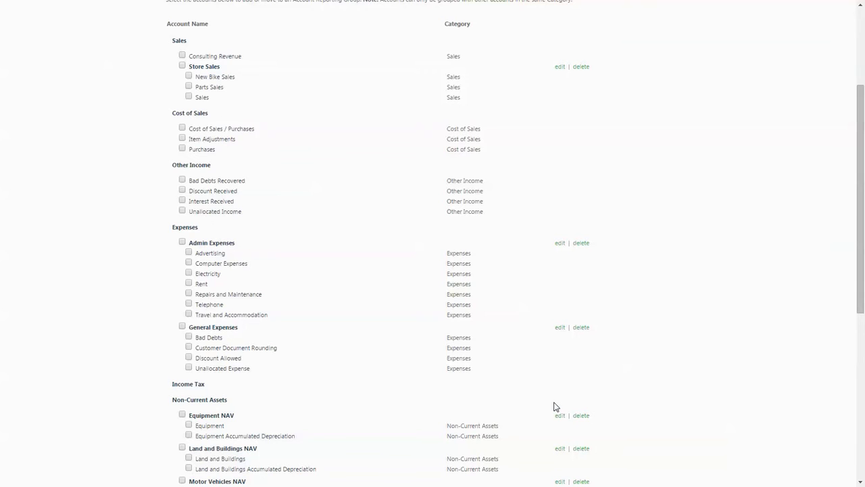
{"action": "mouse_move", "coordinate": [277, 331]}
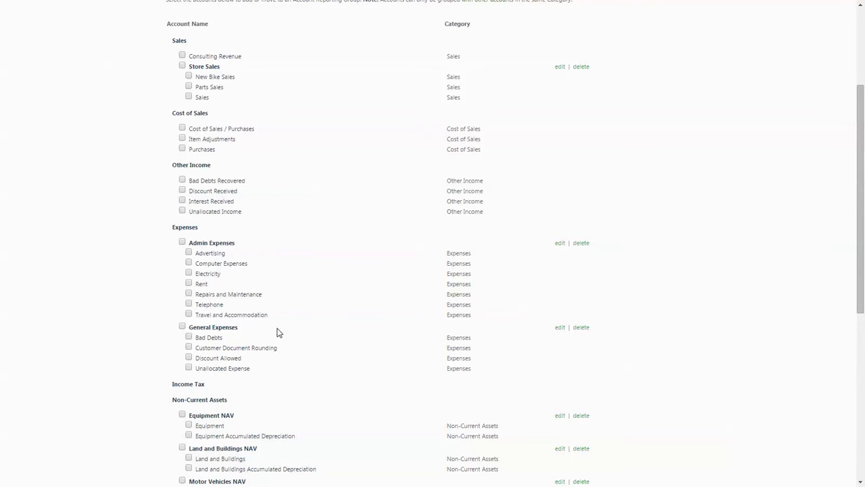
{"action": "left_click", "coordinate": [581, 327]}
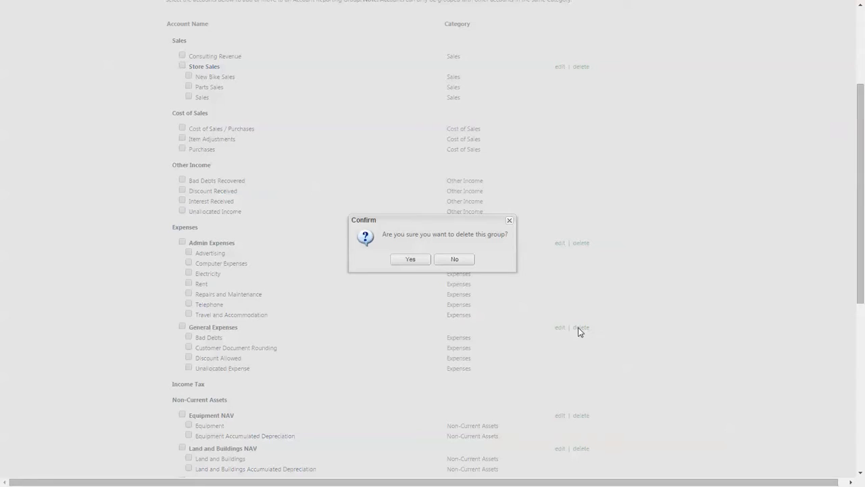
{"action": "left_click", "coordinate": [411, 259]}
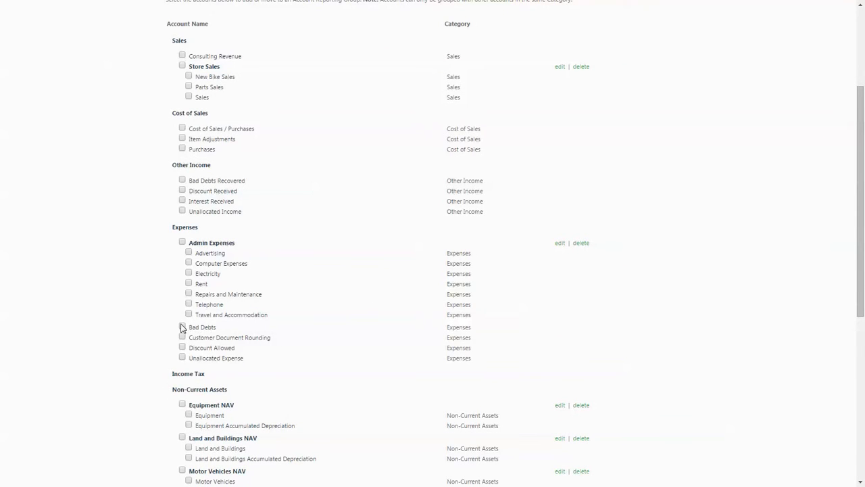
Tick the ungrouped expense accounts such as Bad Debts and Discount Allowed for regrouping
{"action": "left_click", "coordinate": [181, 338]}
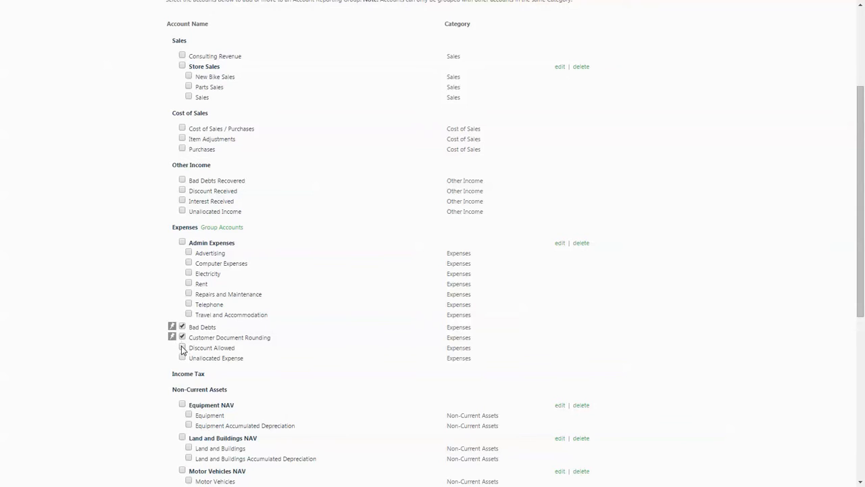
{"action": "left_click", "coordinate": [181, 348]}
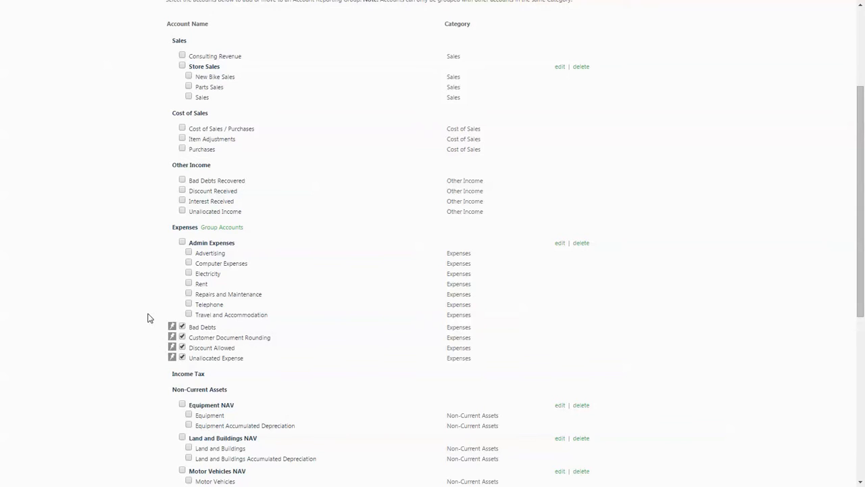
{"action": "mouse_move", "coordinate": [195, 233]}
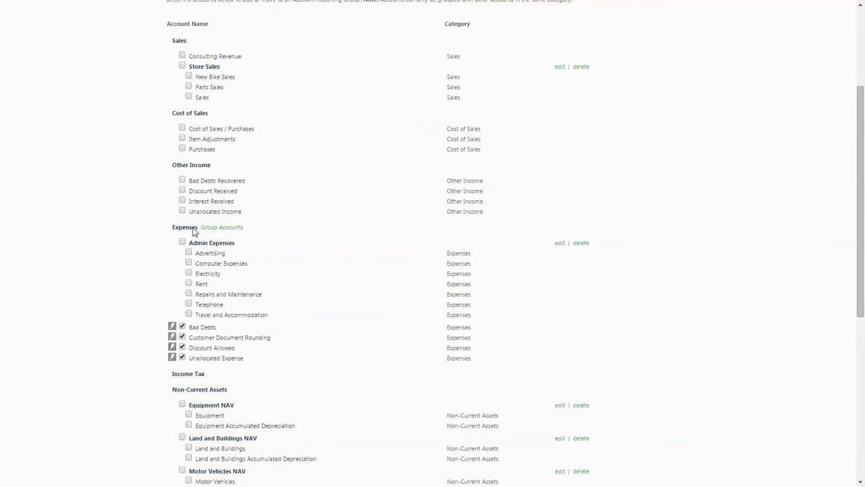
Add a new 'General Expenses' report group holding the ticked accounts after checking existing groups
{"action": "left_click", "coordinate": [222, 227]}
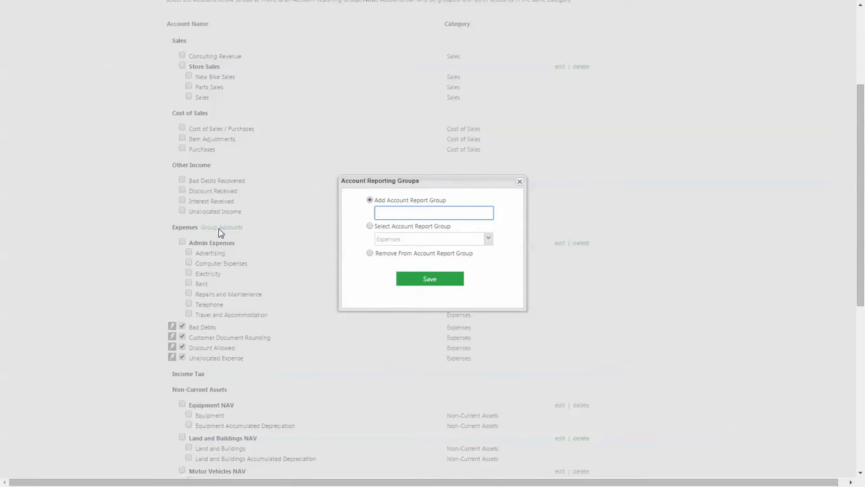
{"action": "type", "text": "General Expenses"}
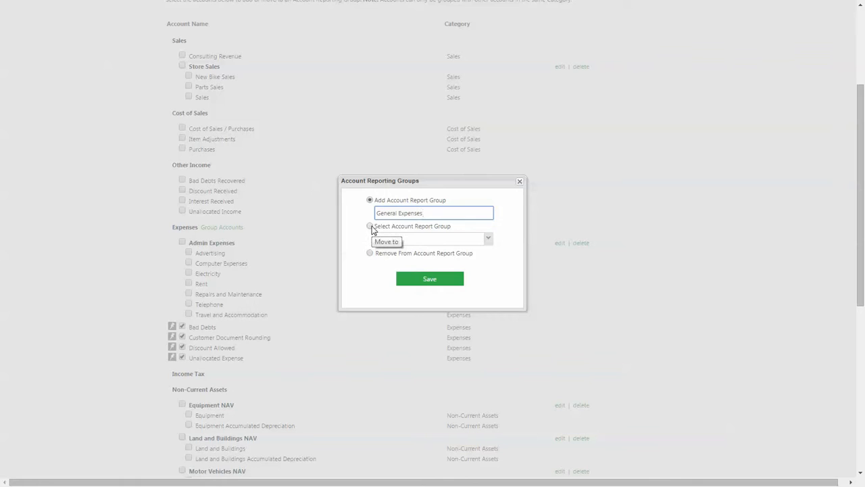
{"action": "left_click", "coordinate": [371, 226]}
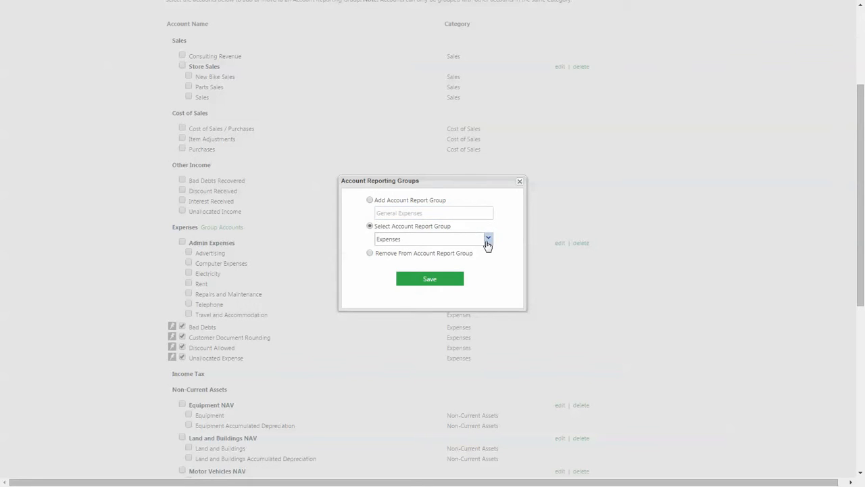
{"action": "left_click", "coordinate": [487, 238]}
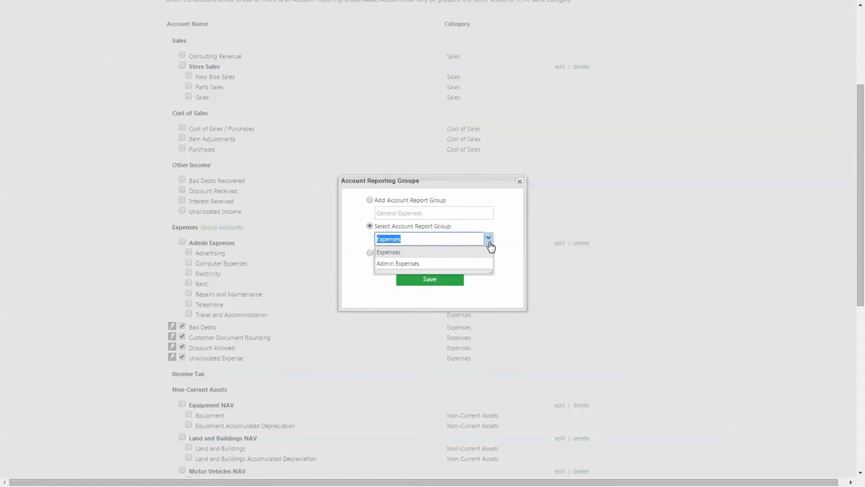
{"action": "mouse_move", "coordinate": [462, 259]}
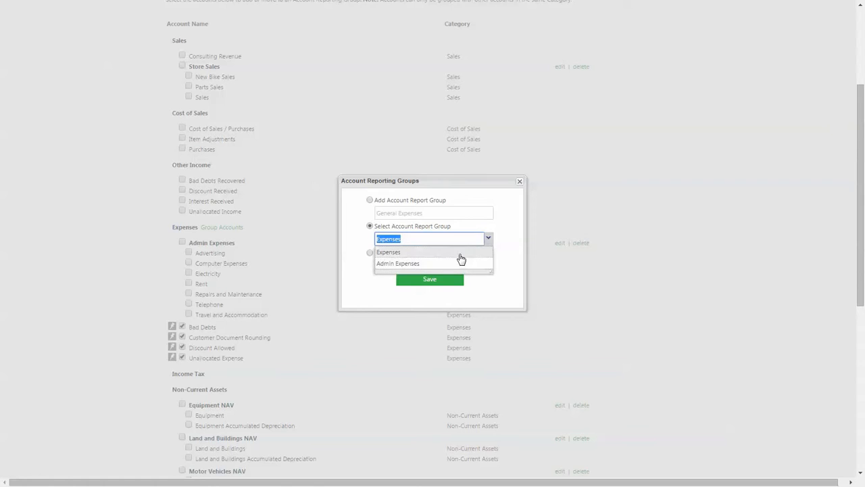
{"action": "left_click", "coordinate": [370, 200]}
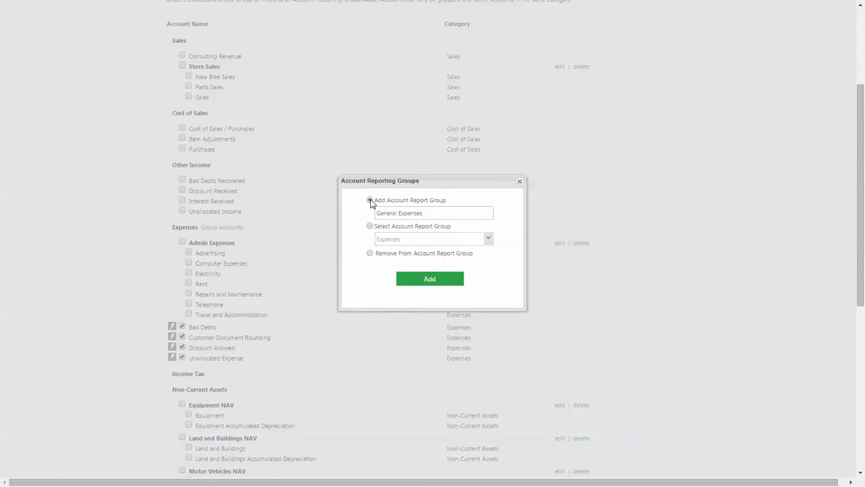
{"action": "left_click", "coordinate": [430, 279]}
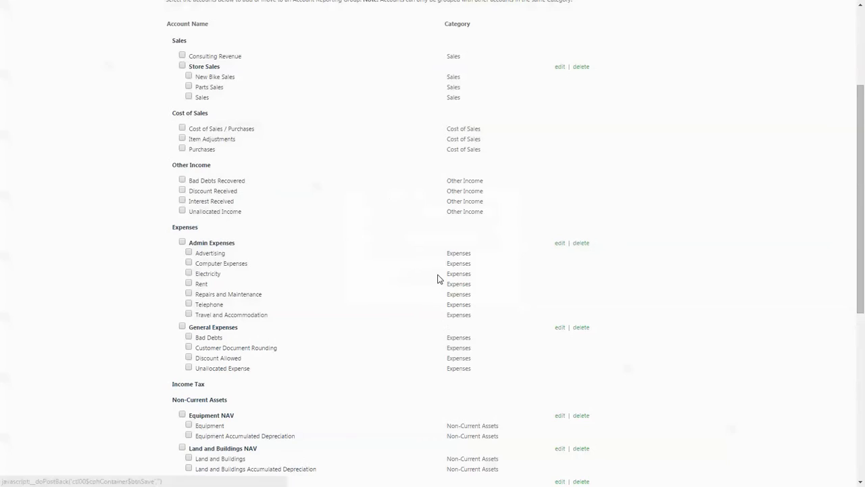
{"action": "mouse_move", "coordinate": [714, 262]}
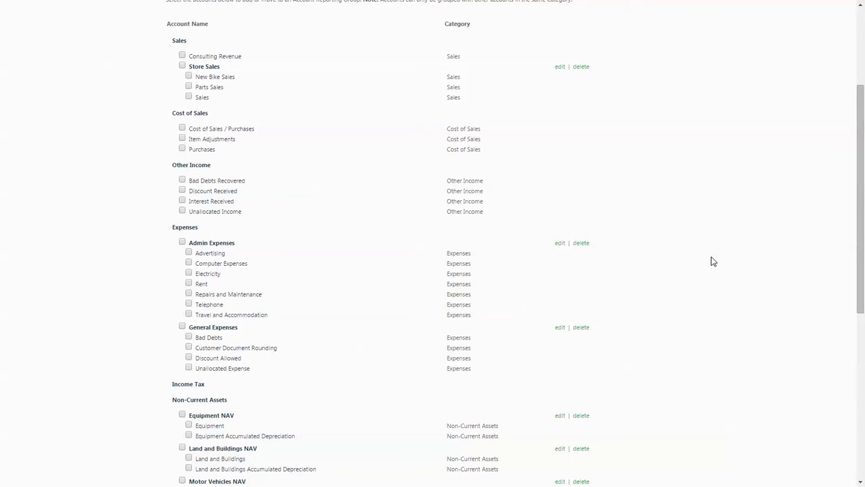
{"action": "mouse_move", "coordinate": [562, 167]}
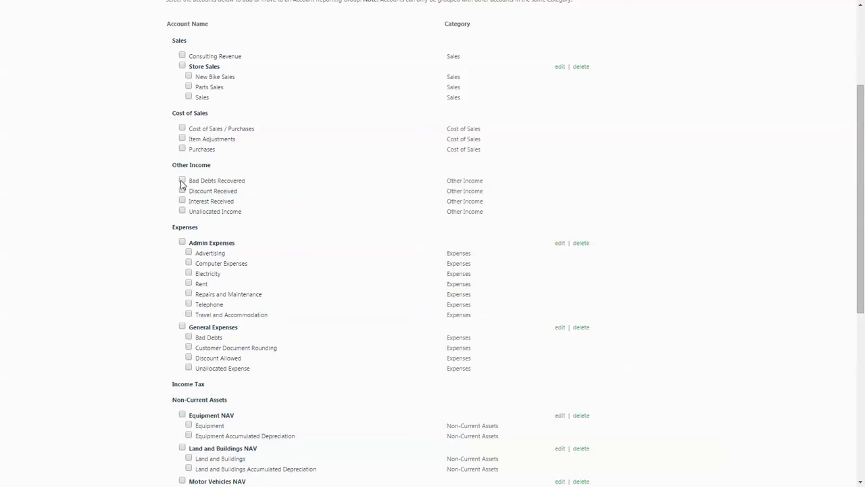
{"action": "mouse_move", "coordinate": [206, 349]}
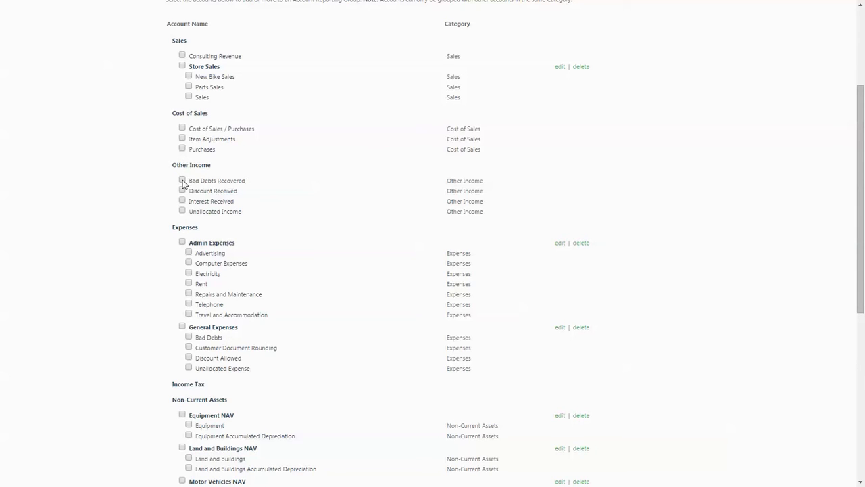
{"action": "left_click", "coordinate": [181, 181]}
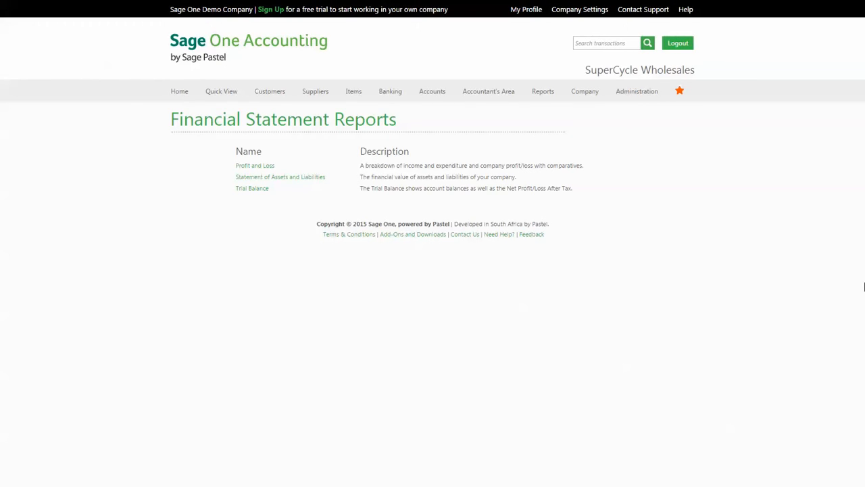
{"action": "mouse_move", "coordinate": [453, 391]}
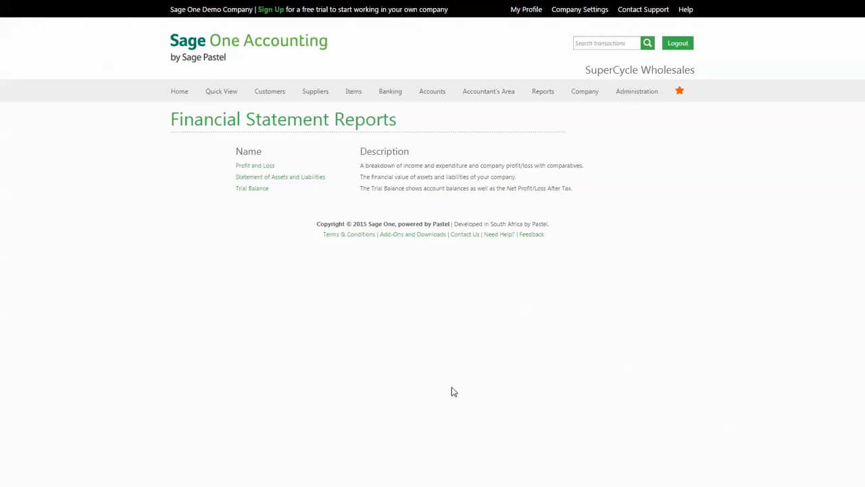
{"action": "mouse_move", "coordinate": [401, 122]}
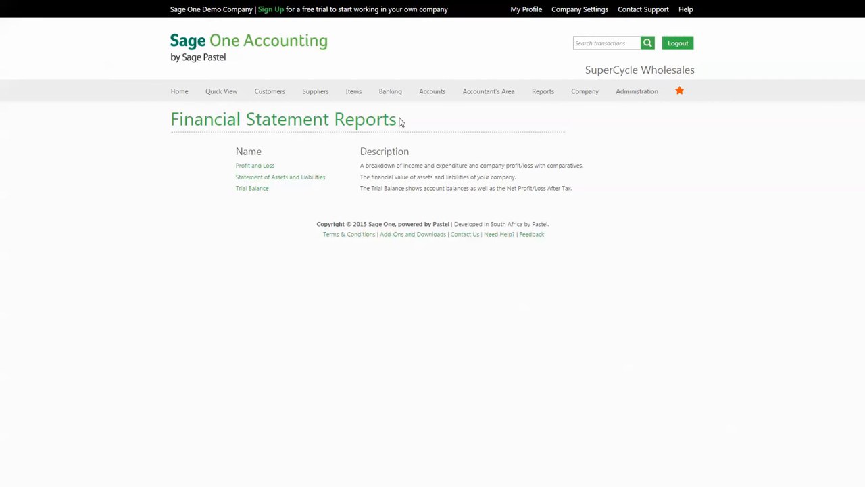
{"action": "mouse_move", "coordinate": [280, 177]}
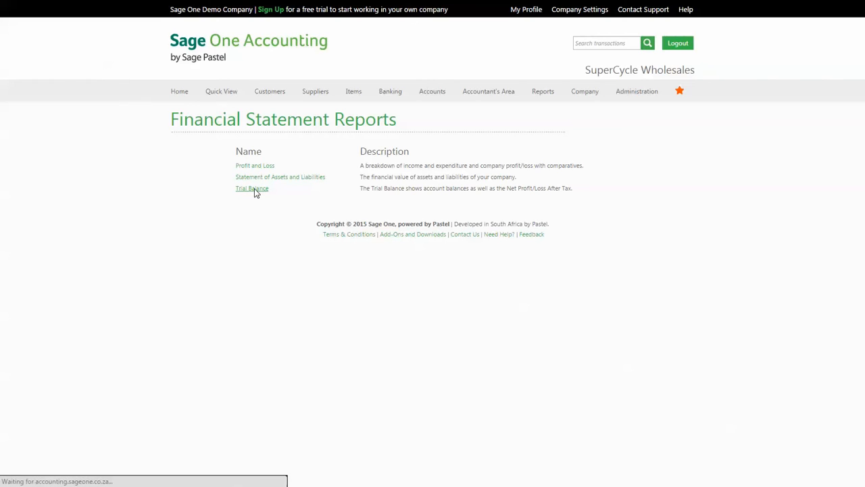
Bring up the Trial Balance report settings with Reporting Group Detail ticked
{"action": "left_click", "coordinate": [251, 188]}
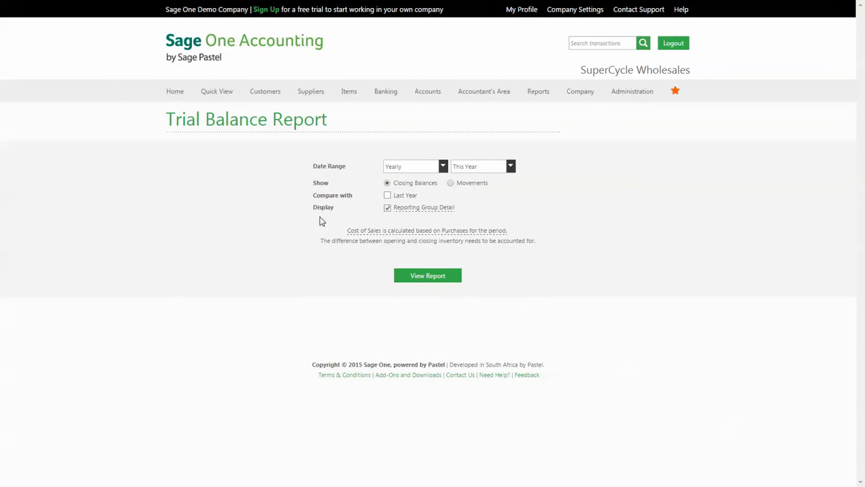
{"action": "mouse_move", "coordinate": [606, 249]}
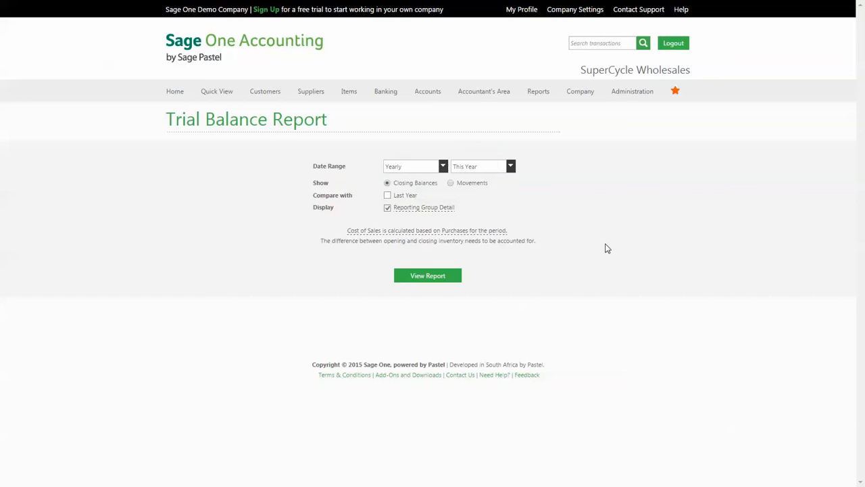